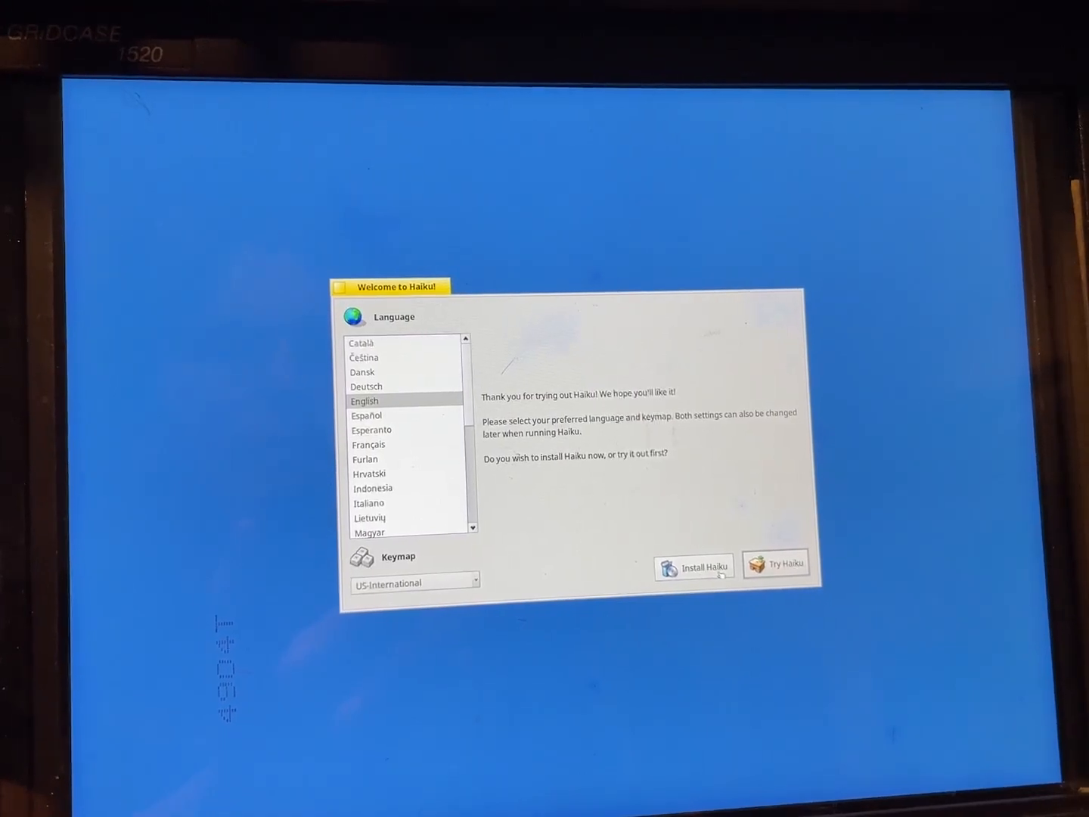
Choose Install Haiku on the Welcome screen and continue past the beta warning
click(693, 565)
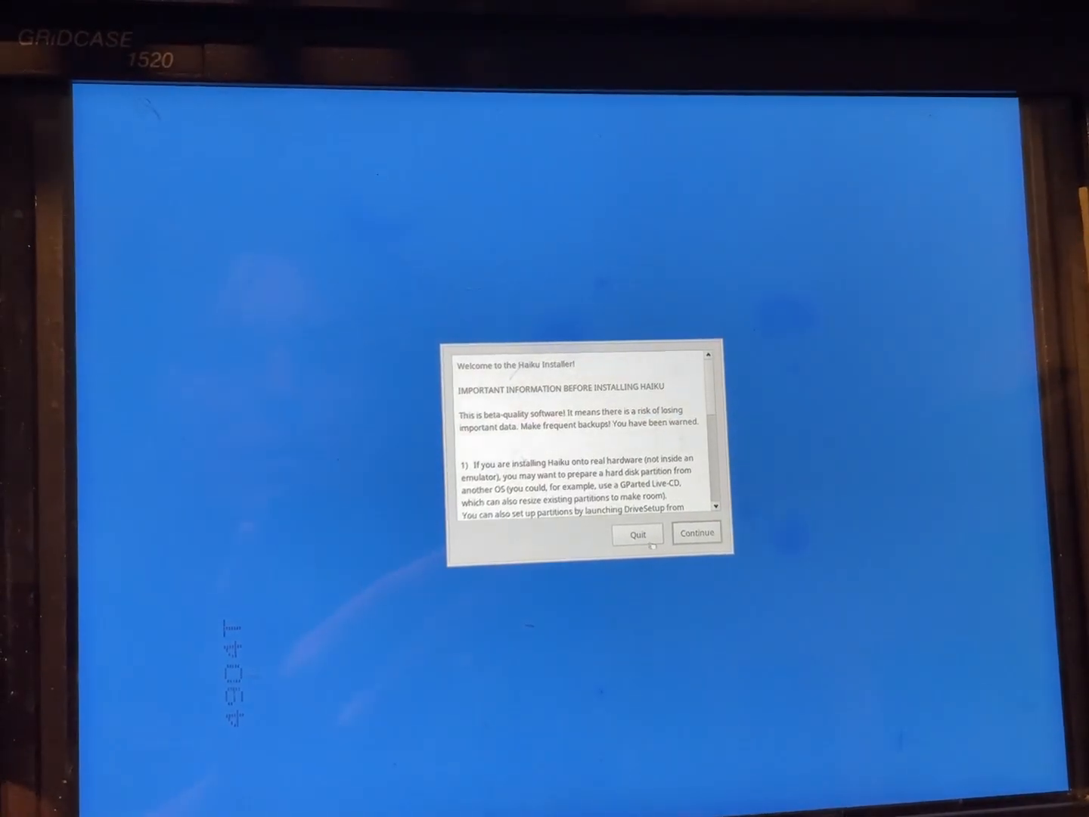
click(695, 533)
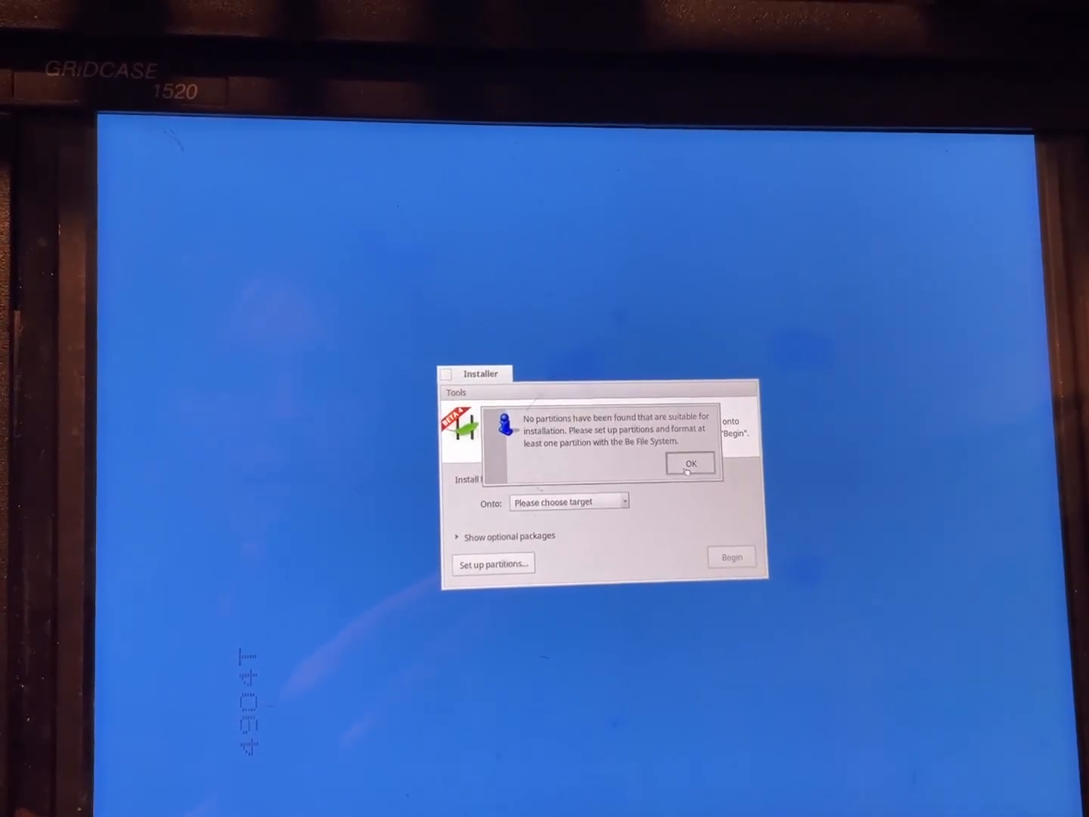
Dismiss the partition notice, target the Haiku - 13.41 GiB partition, and begin installing
click(690, 463)
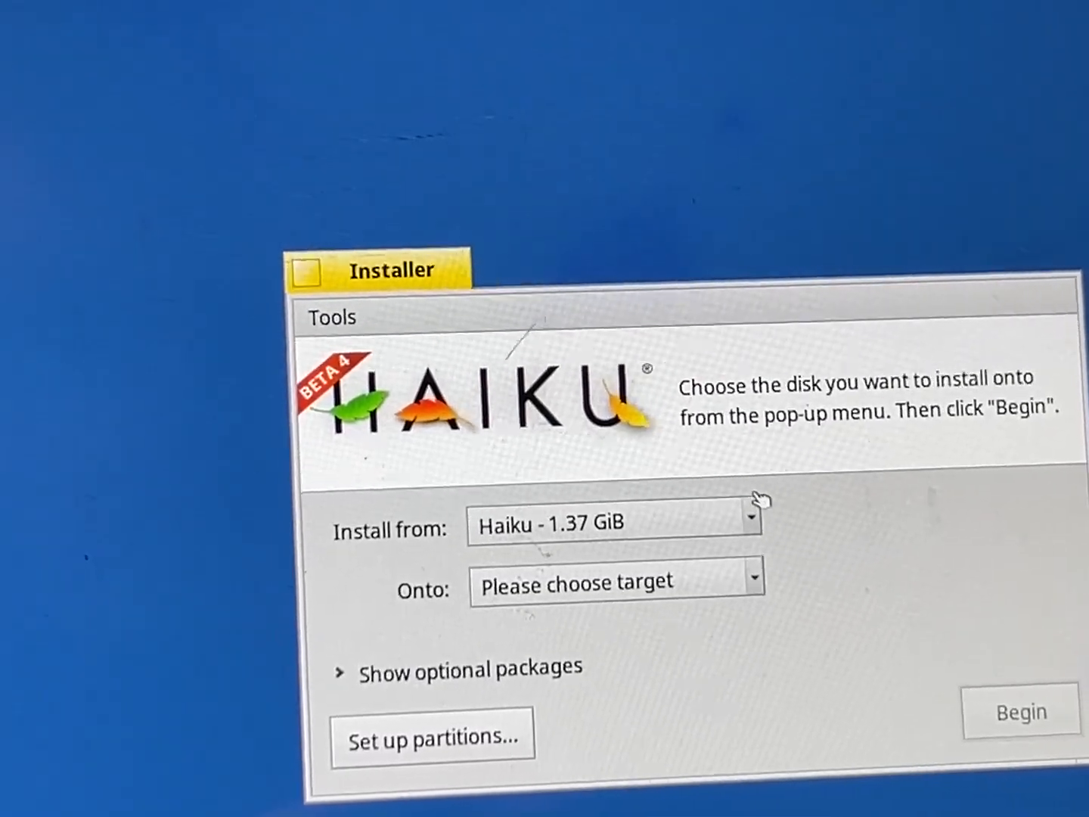
click(614, 581)
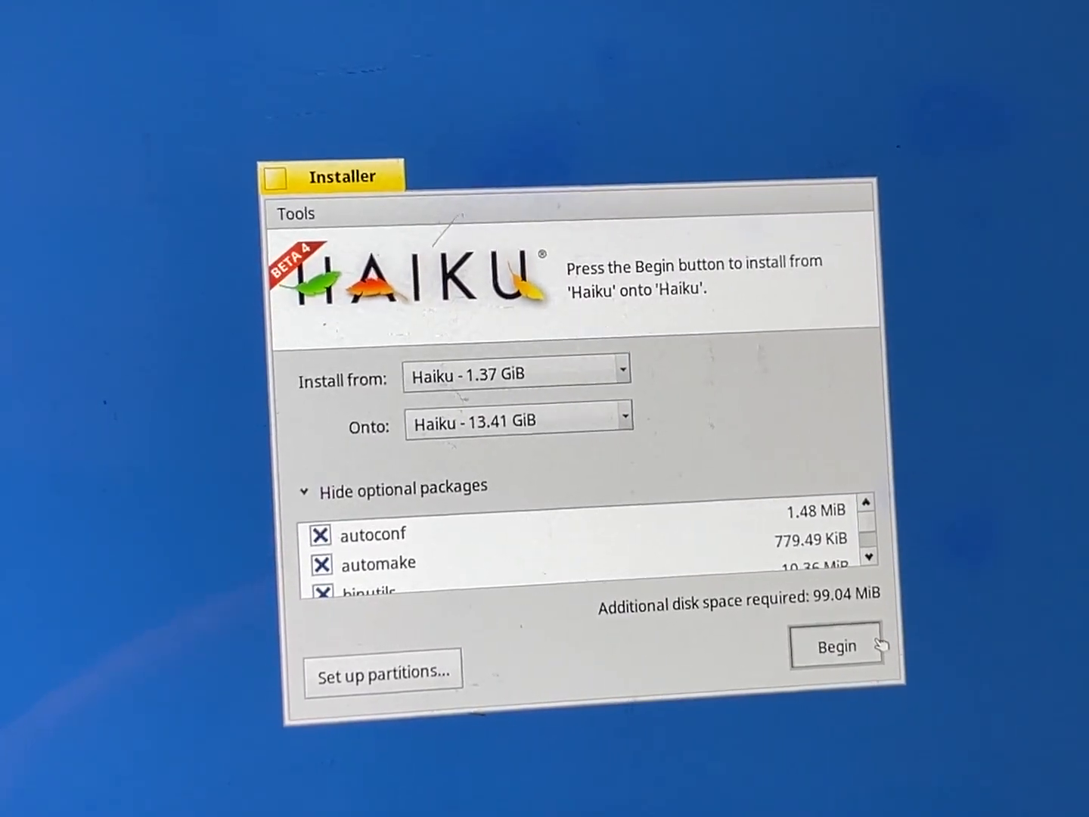
click(835, 648)
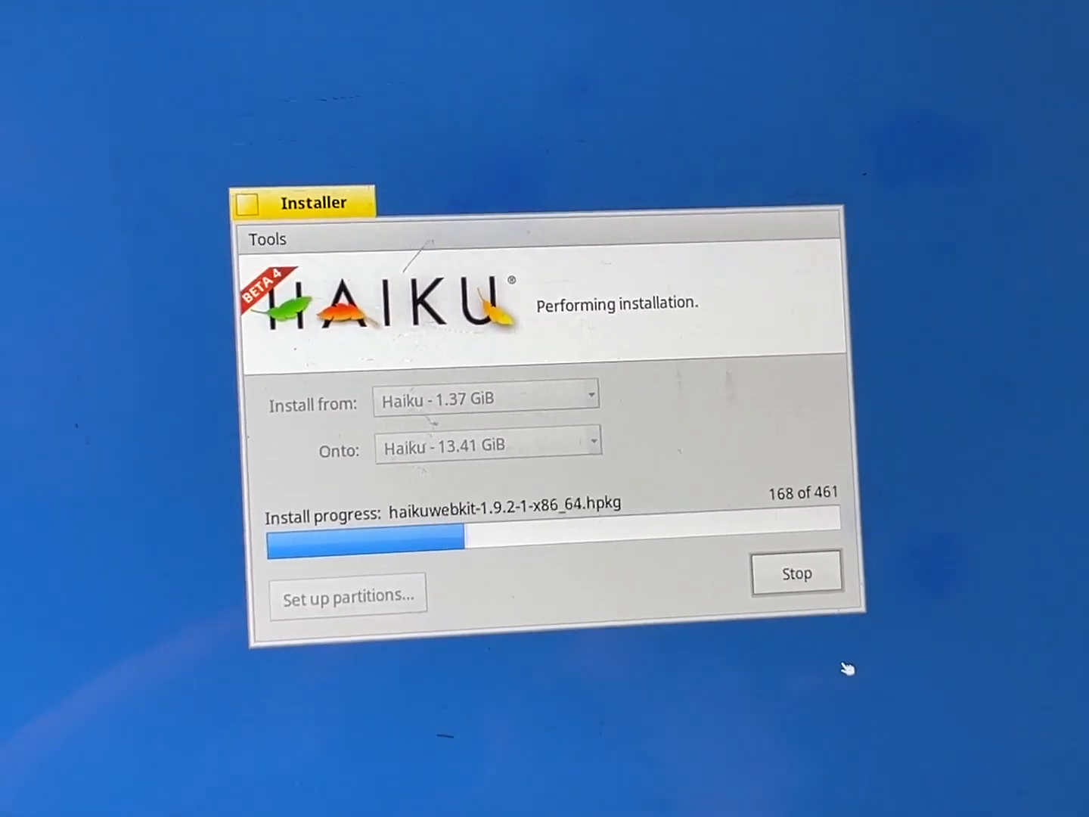